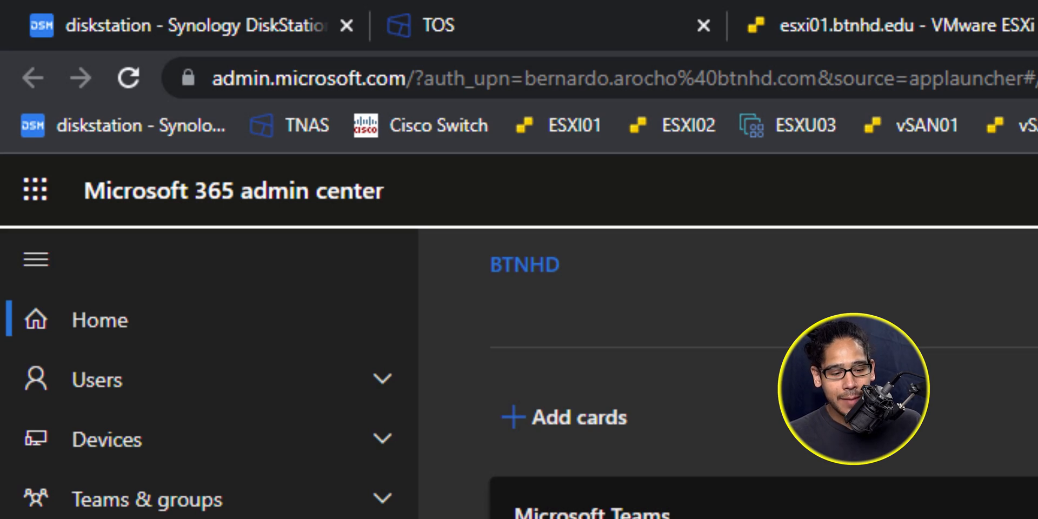
Go from the Microsoft 365 admin center to the Endpoint Manager admin center.
scroll(down, 3)
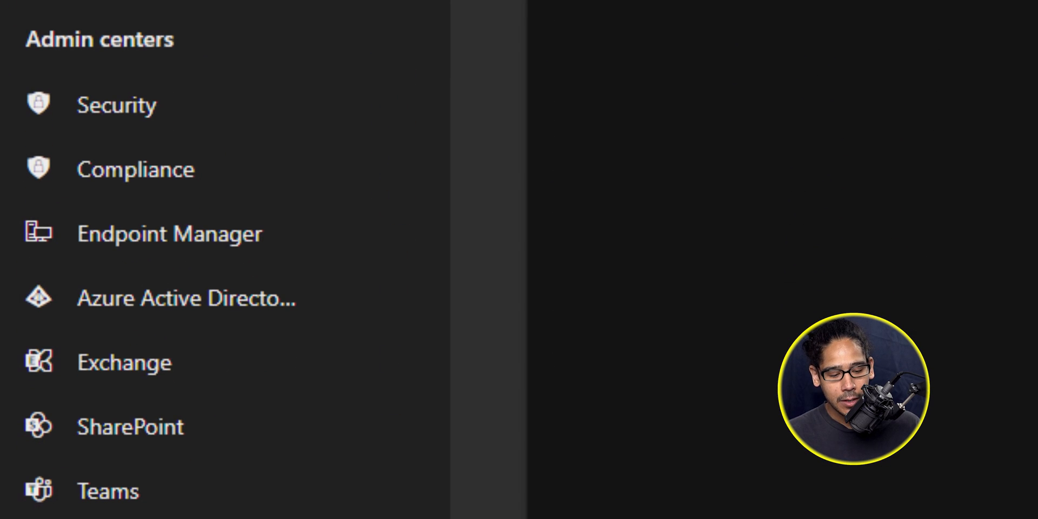
click(170, 234)
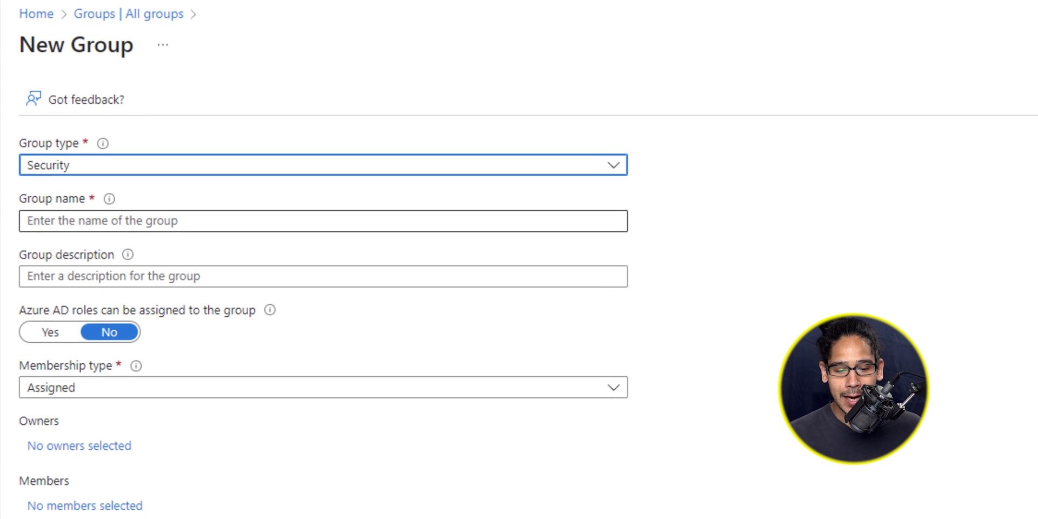
Create the Security group 'BTNHD Windows Devices to Upgrade' with device vwin01 as a member.
text(BTNHD Windows Devices to Upgrade)
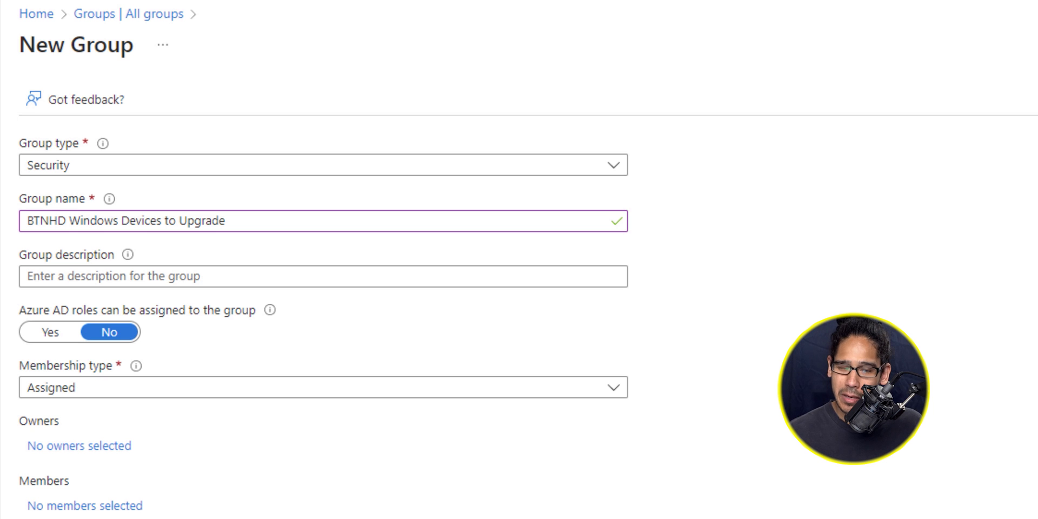
scroll(down, 3)
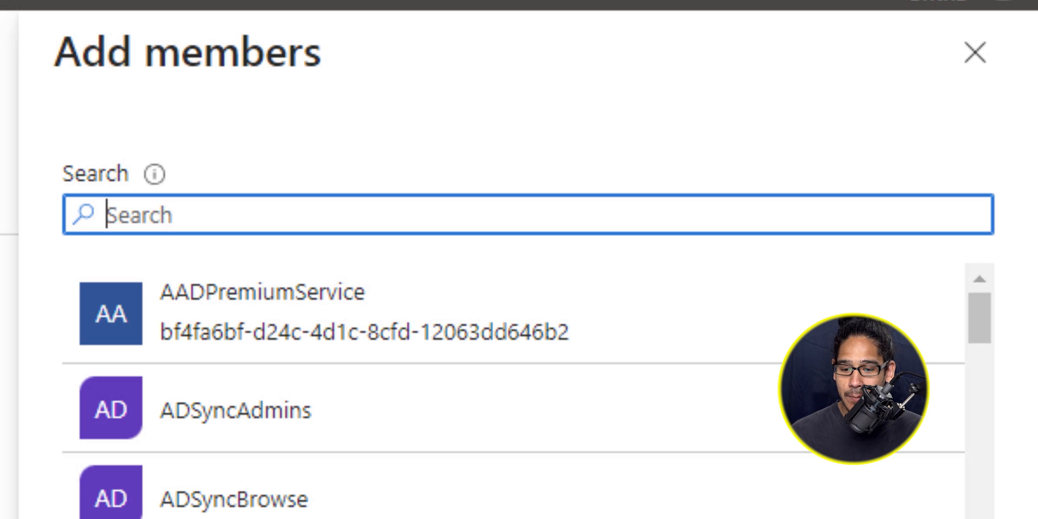
text(vwin01)
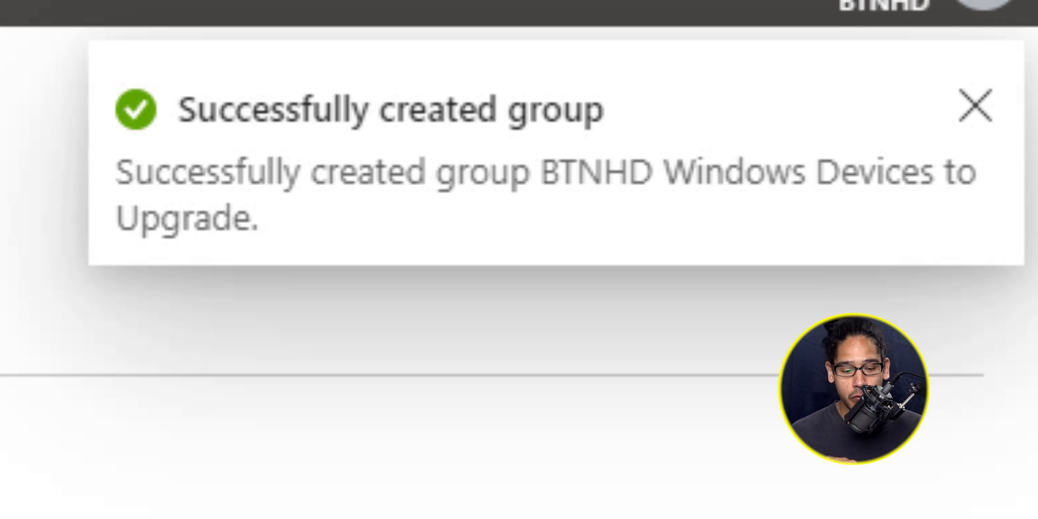
Under Devices, show the Feature updates for Windows 10 and later profile list.
click(975, 107)
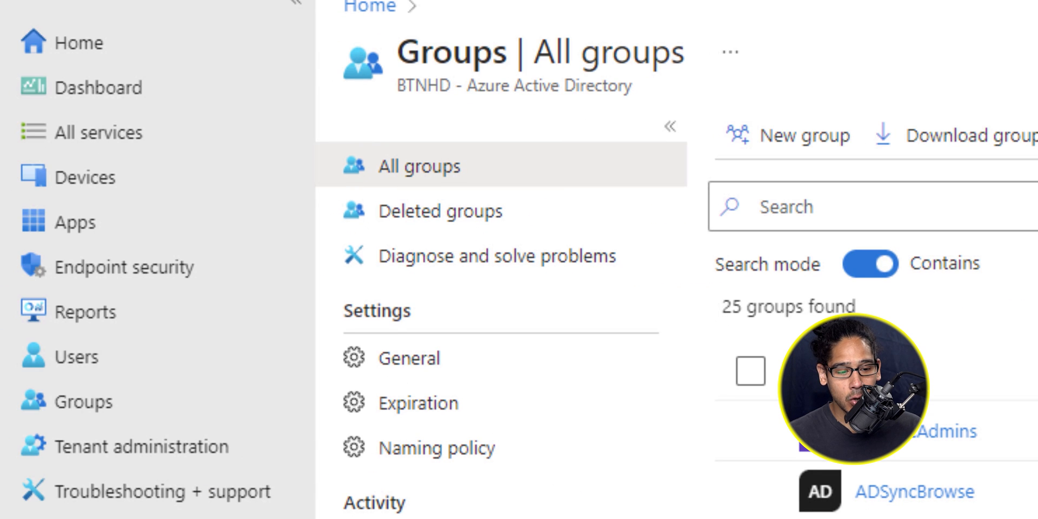
click(85, 177)
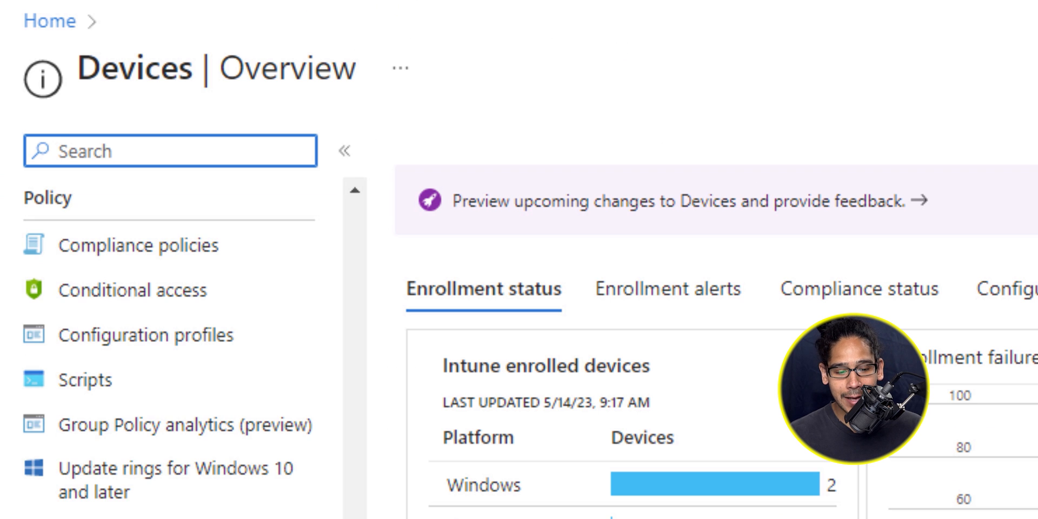
click(169, 151)
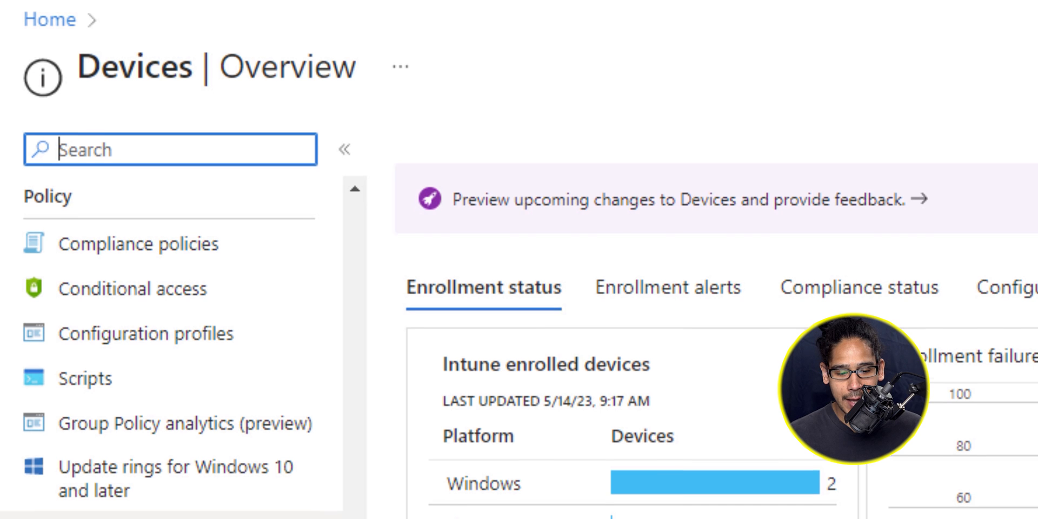
scroll(down, 3)
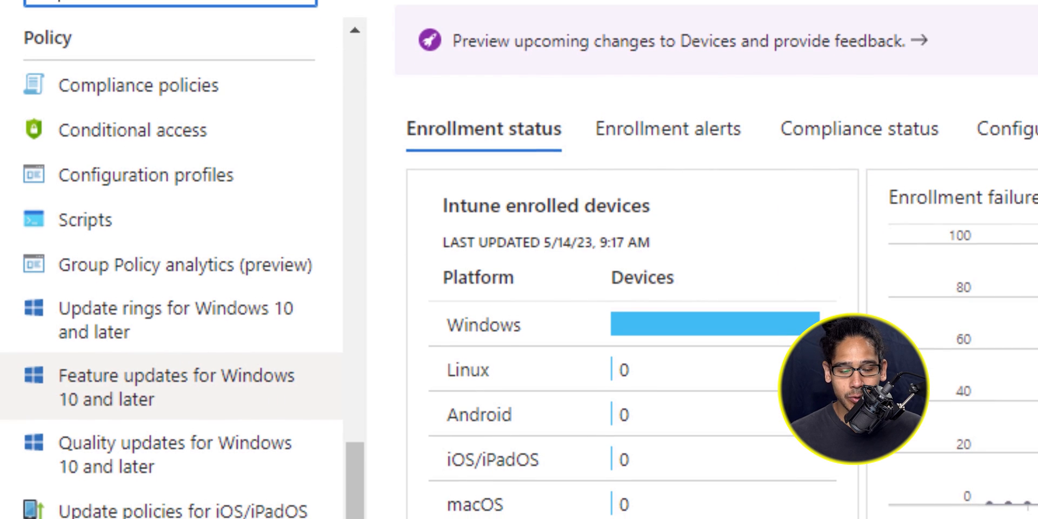
click(176, 387)
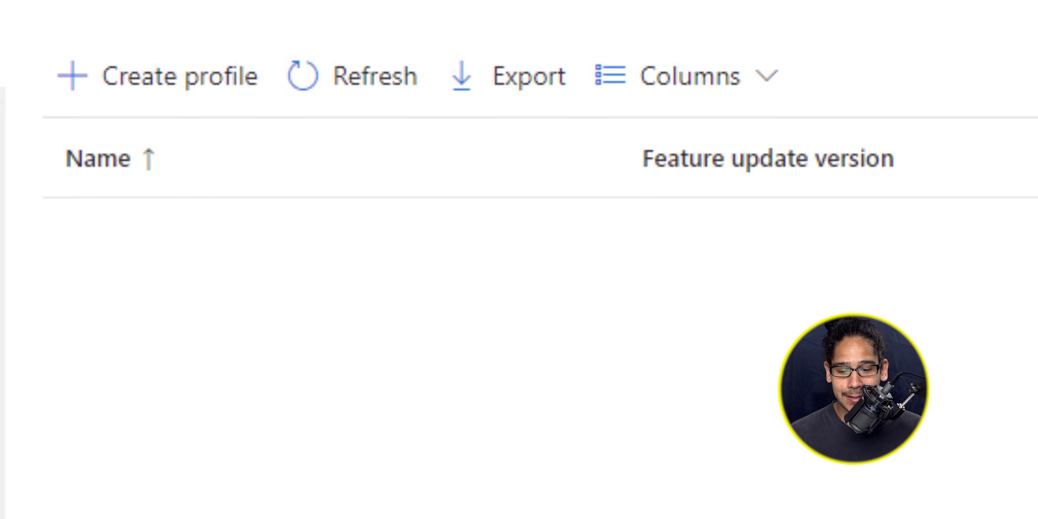
Start a feature update profile named 'BTNHD Upgrade to Windows 11 Profile' deploying Windows 11.
click(156, 75)
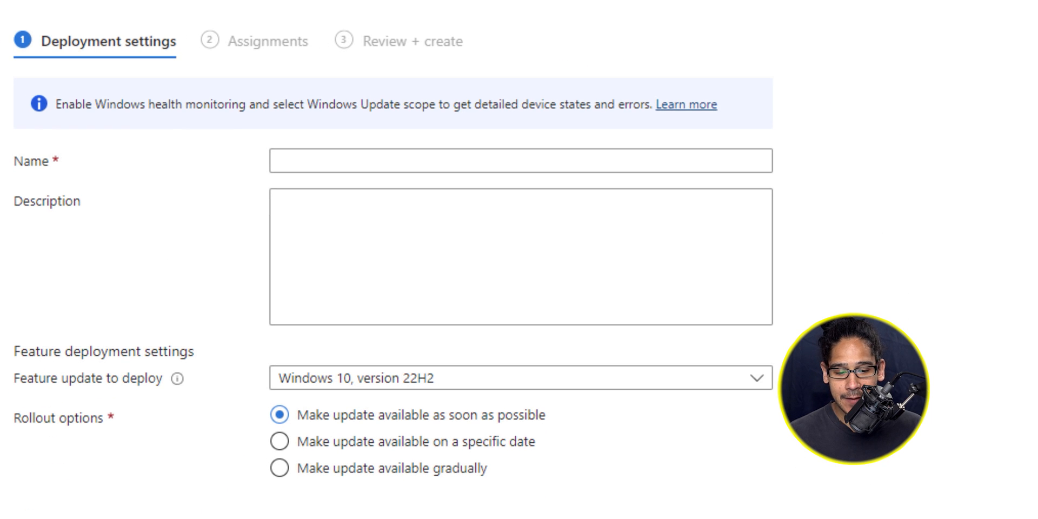
text(BTNHD Upgrade to Windows 11 Profile)
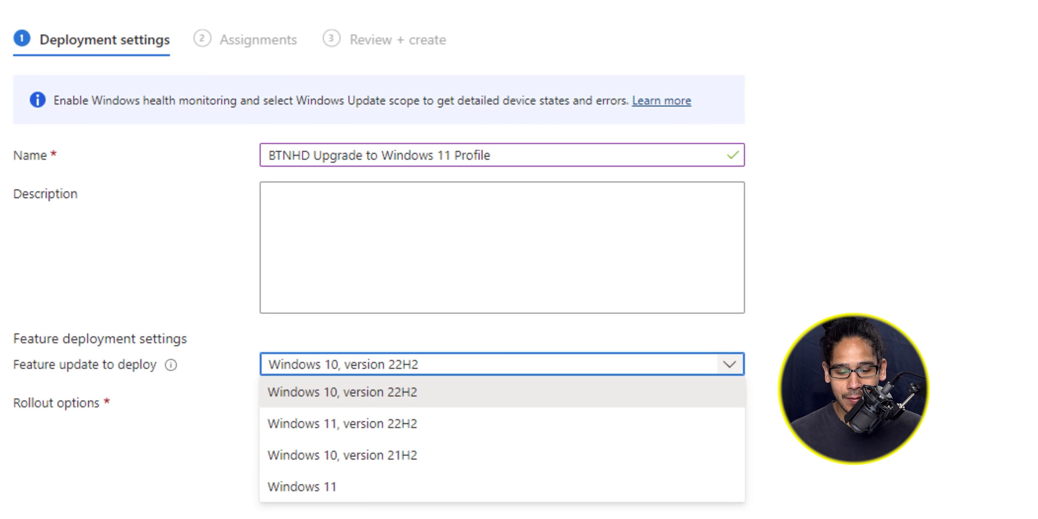
click(301, 487)
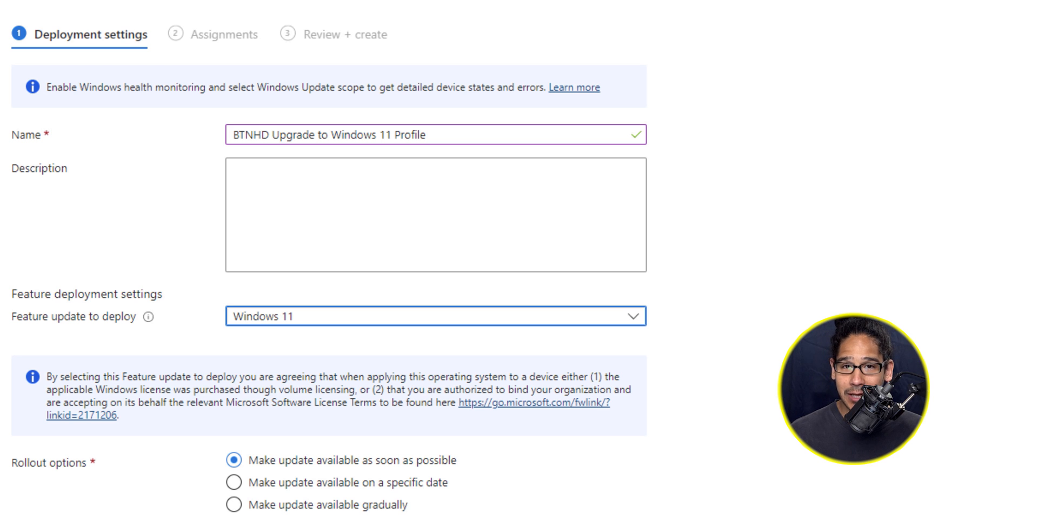
scroll(down, 3)
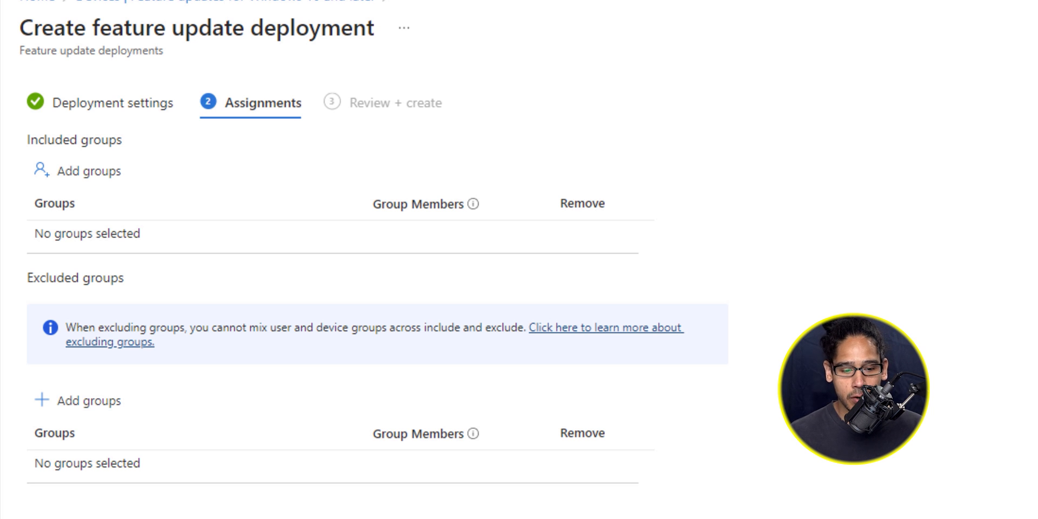
Include the 'BTNHD Windows Devices to Upgrade' group in the profile's assignments and continue to review.
click(86, 171)
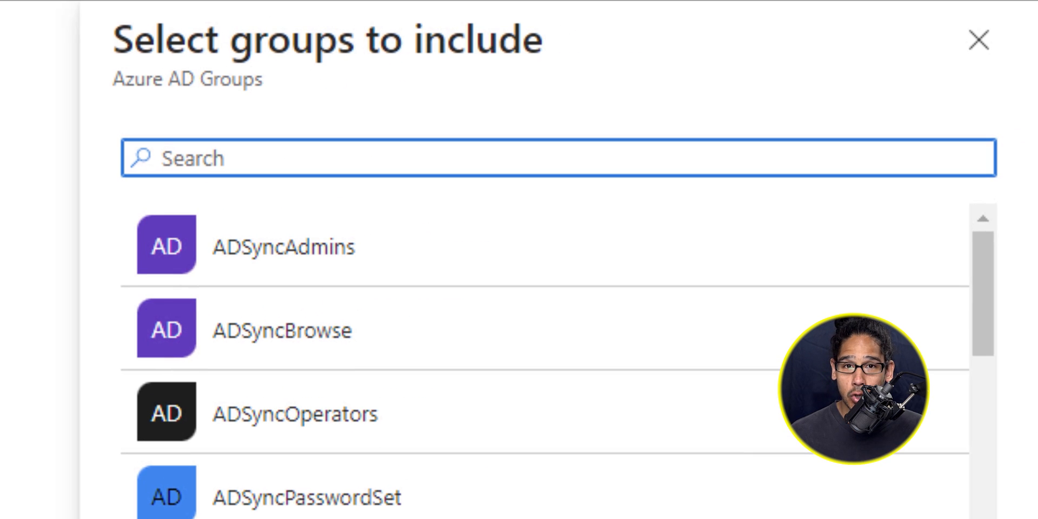
text(btnhd)
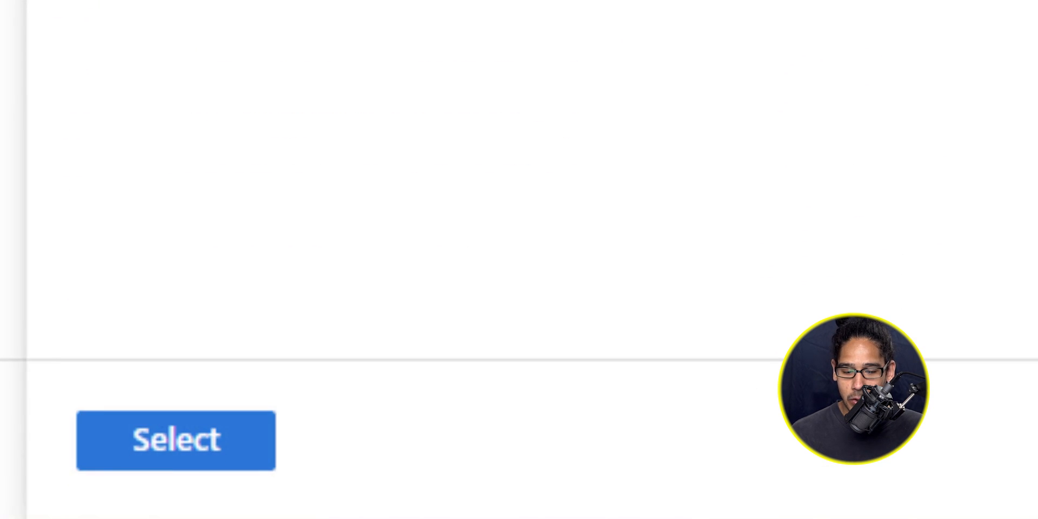
click(175, 440)
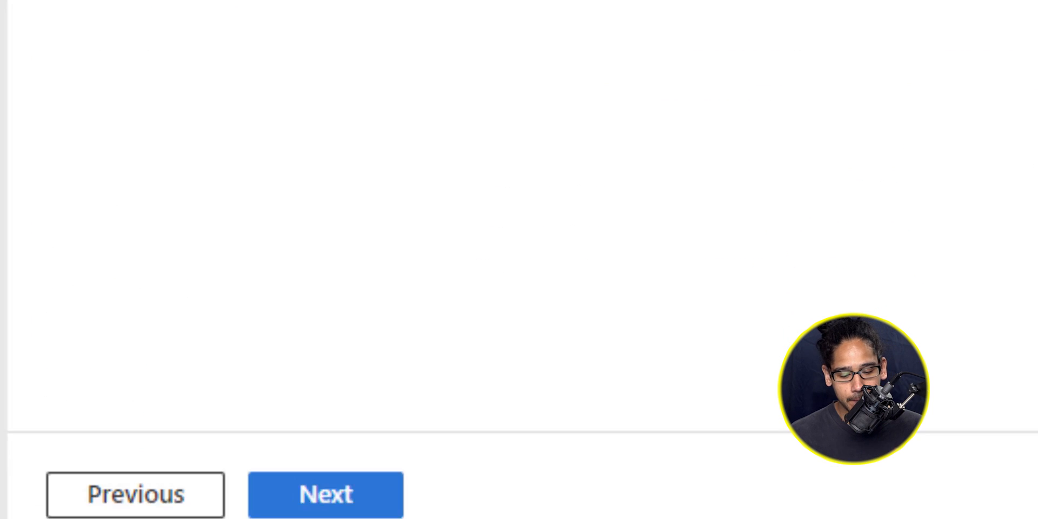
click(325, 494)
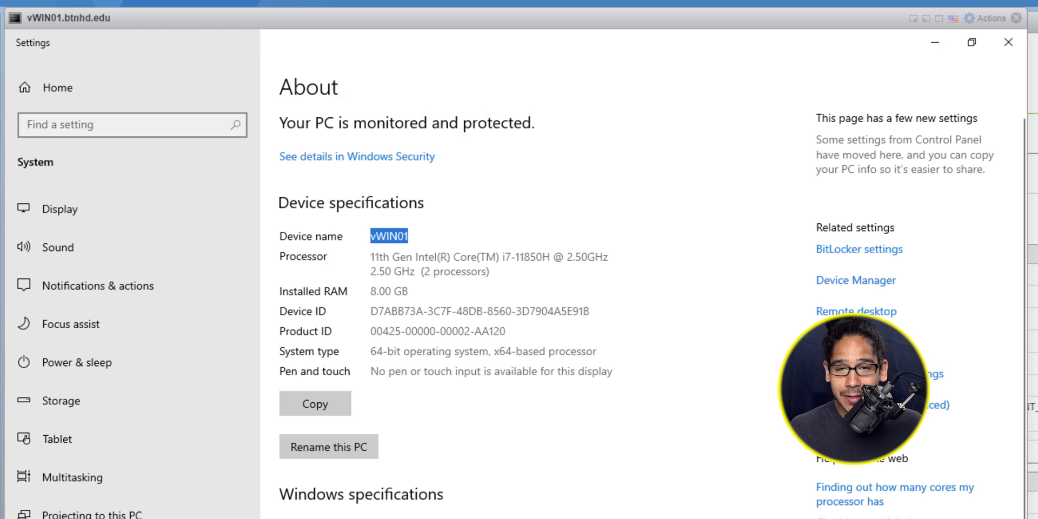
Bring up the Start button's quick-access menu on vWIN01.
right_click(13, 498)
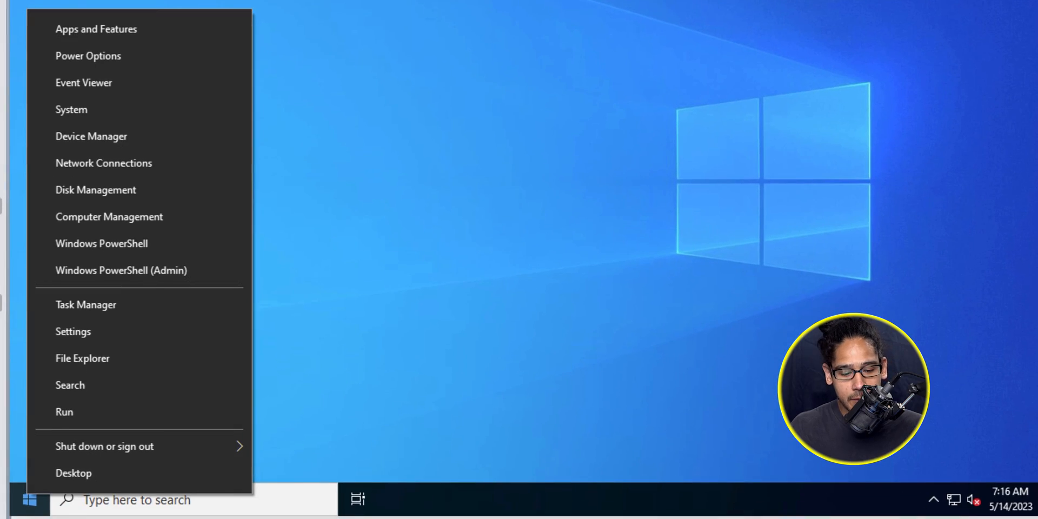
Launch the Local Group Policy Editor via Run with gpedit.msc.
click(64, 412)
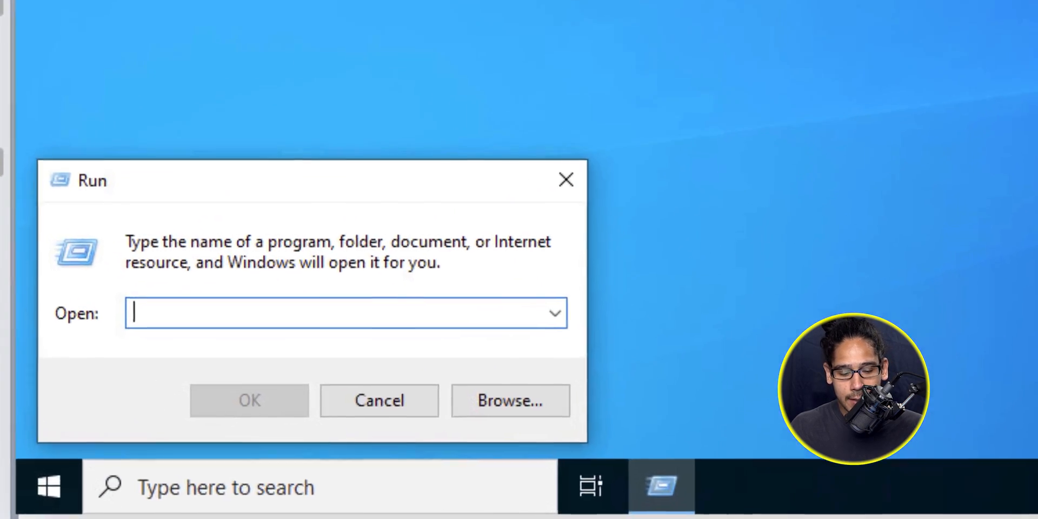
text(gpedit.msc)
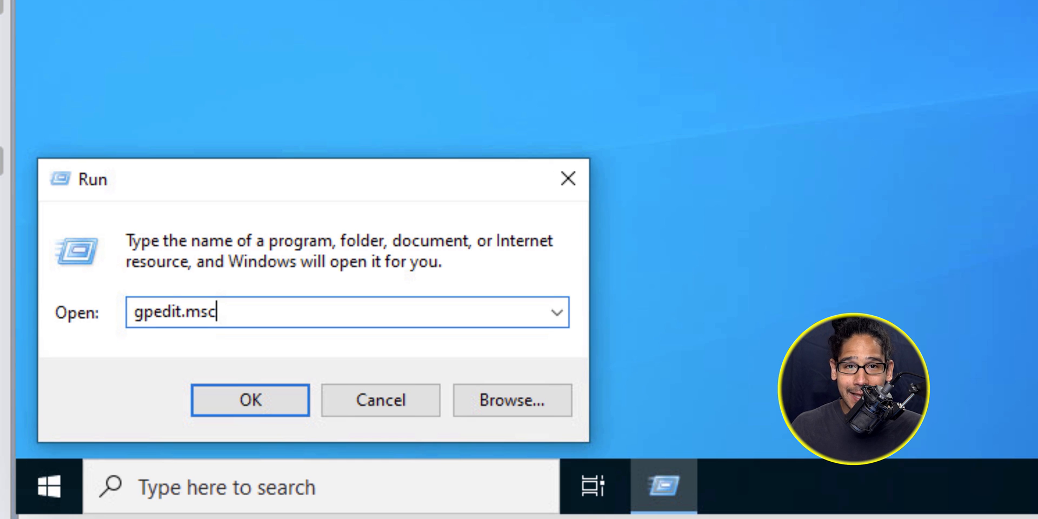
click(250, 400)
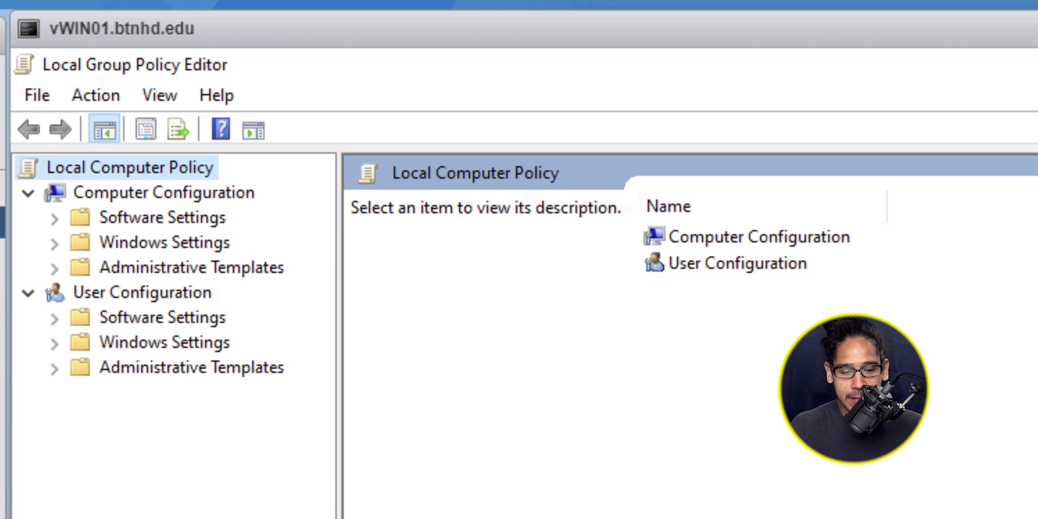
Navigate to Data Collection and Preview Builds and select the Allow Telemetry policy.
click(162, 192)
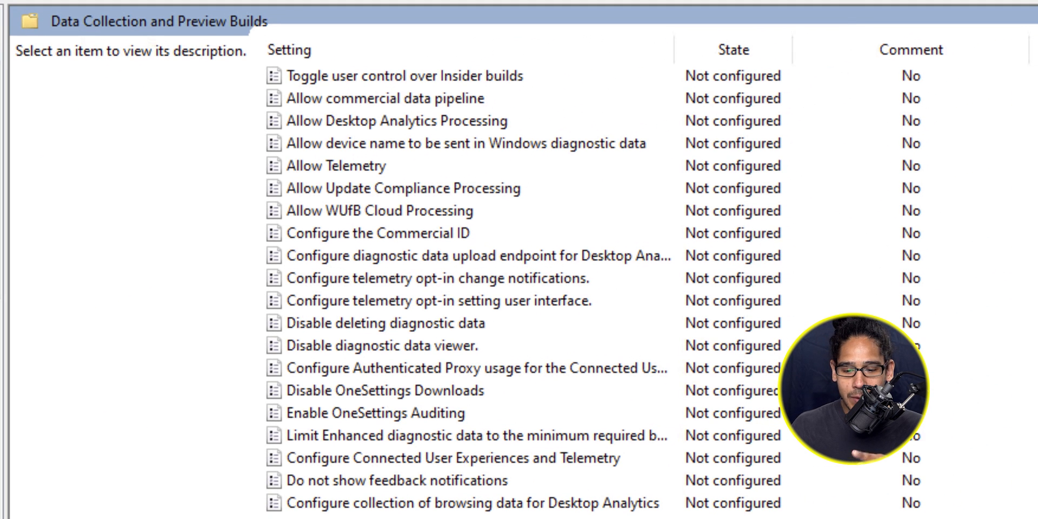
click(358, 165)
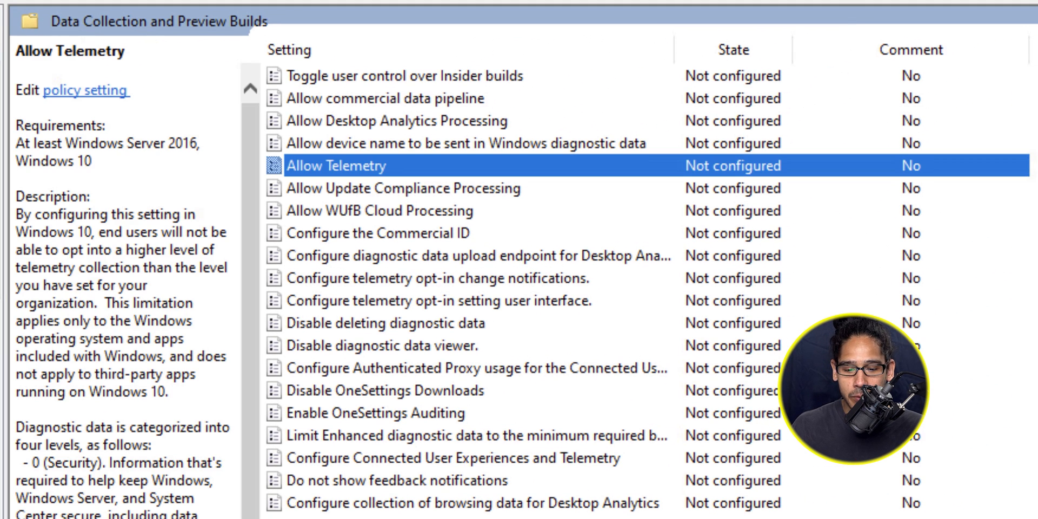
Enable Allow Telemetry with the 1 - Required diagnostic data level.
double_click(337, 165)
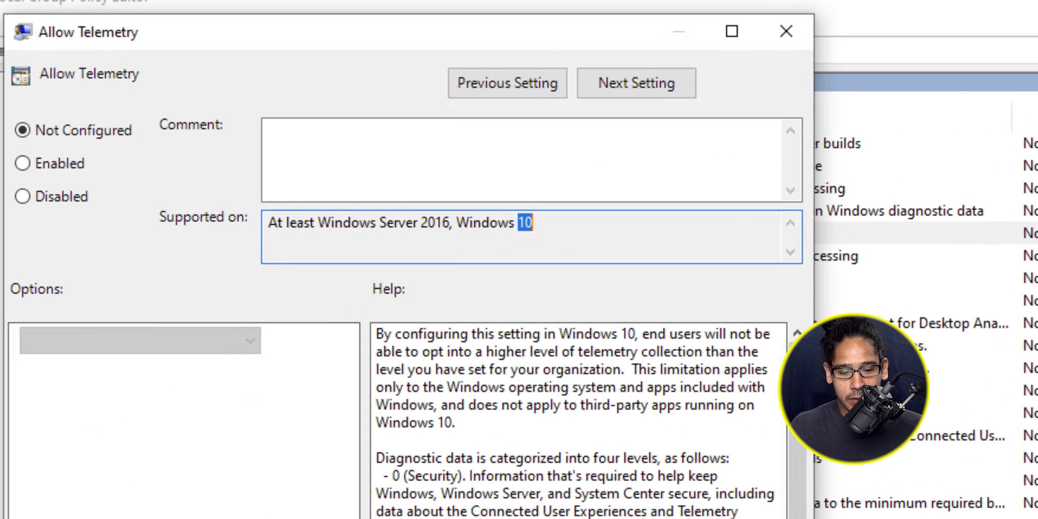
click(23, 163)
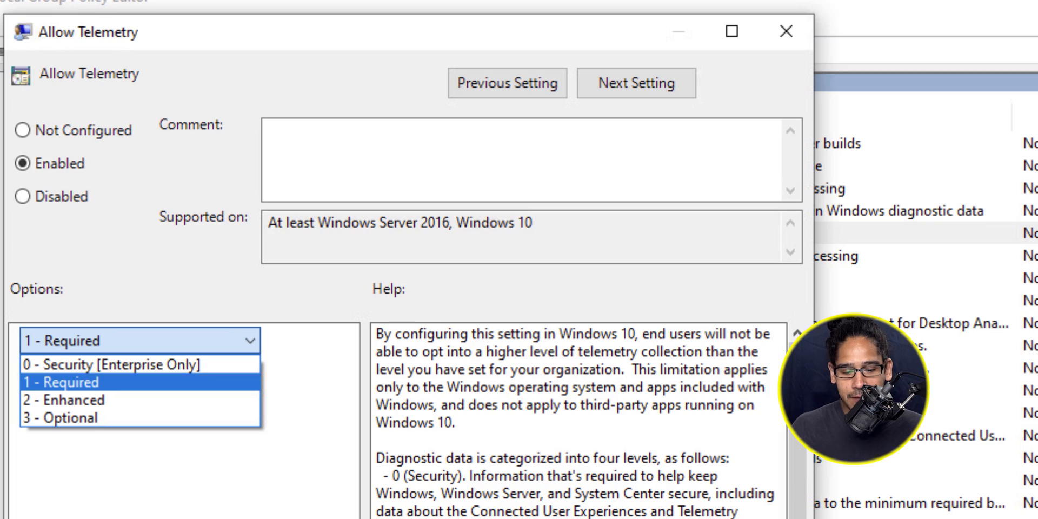
click(72, 382)
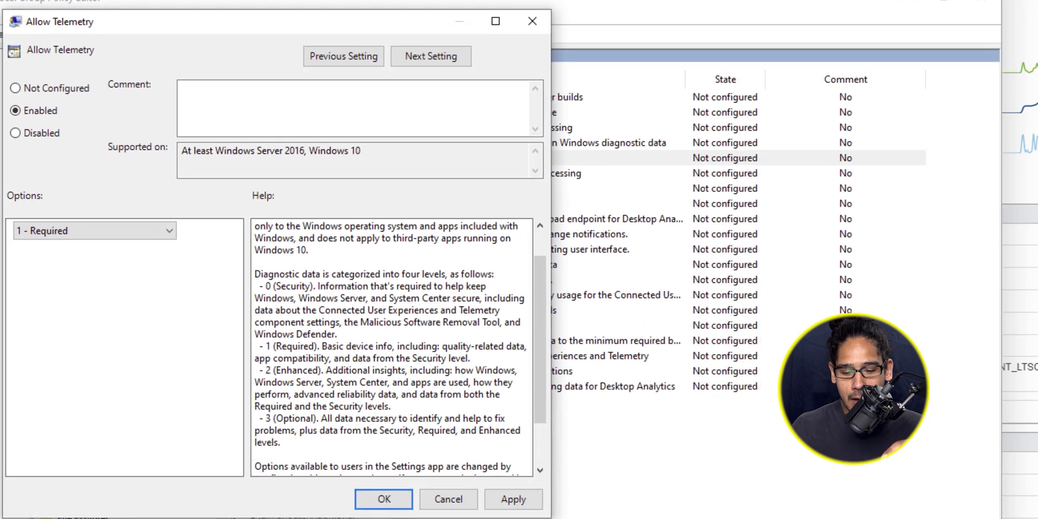
click(382, 500)
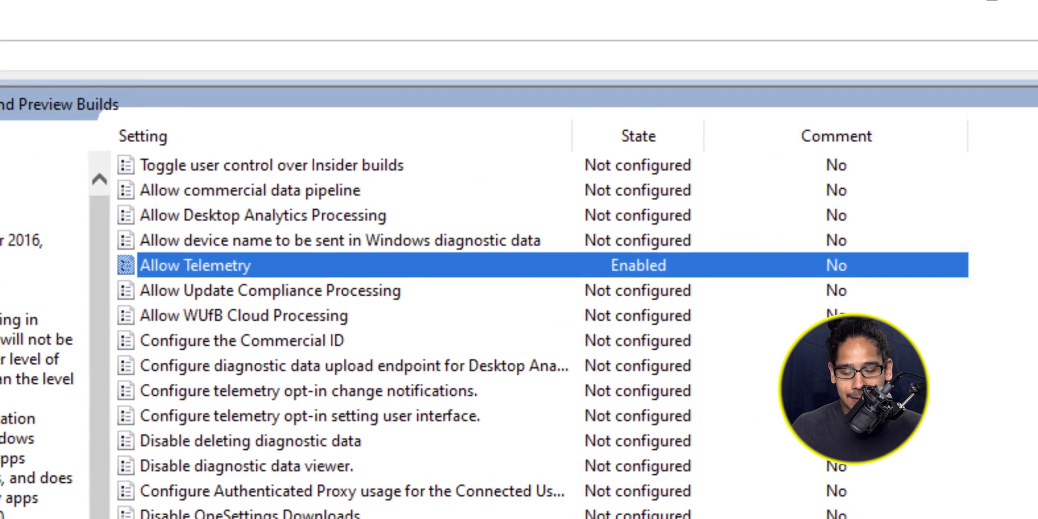